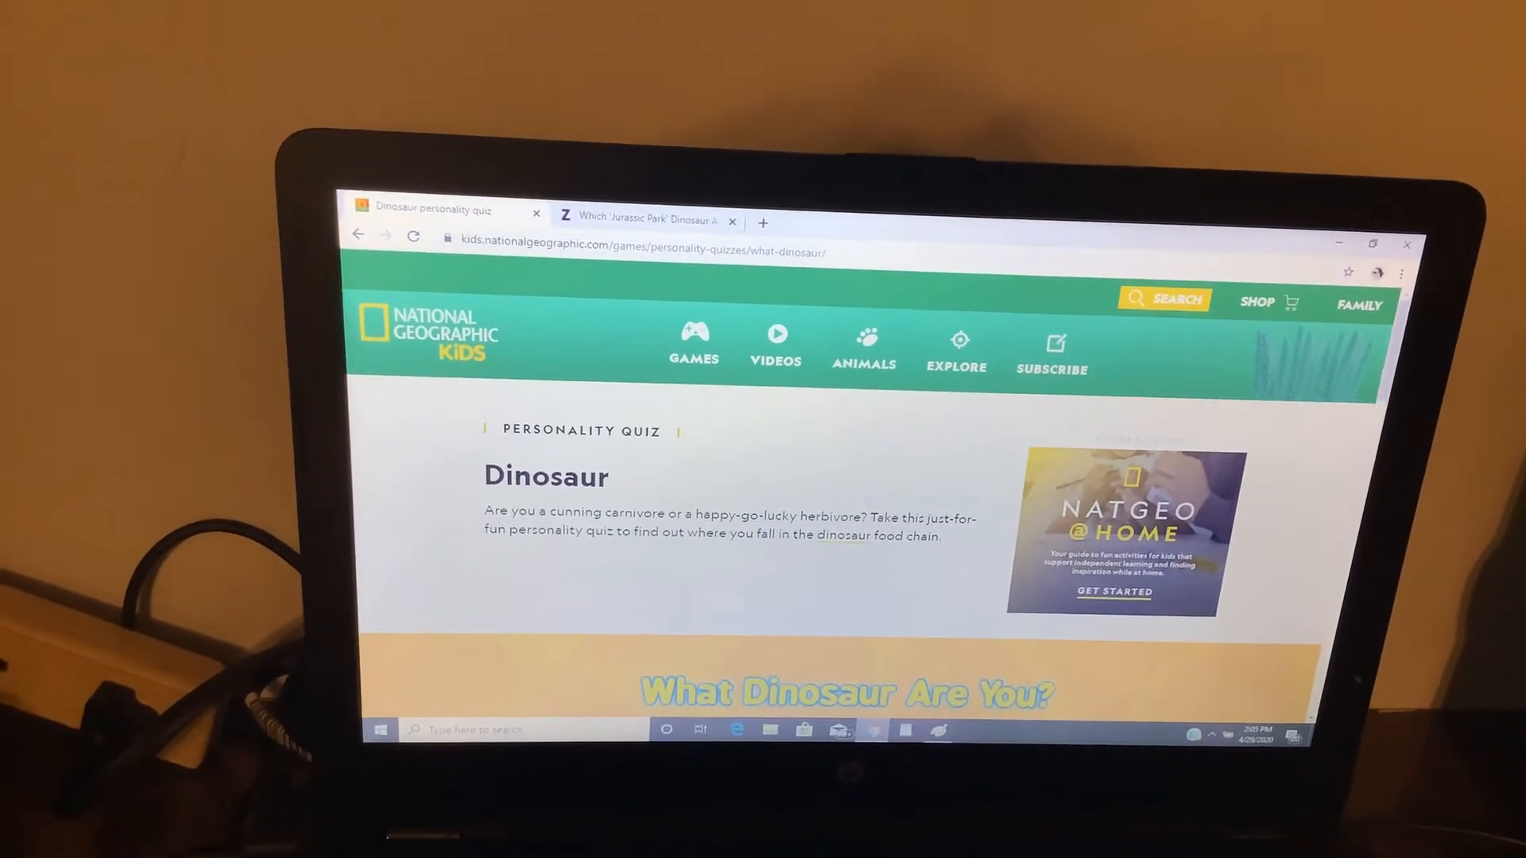
- Scroll past the intro to start the What Dinosaur Are You? quiz
{"action": "scroll", "scroll_direction": "down", "scroll_amount": 3}
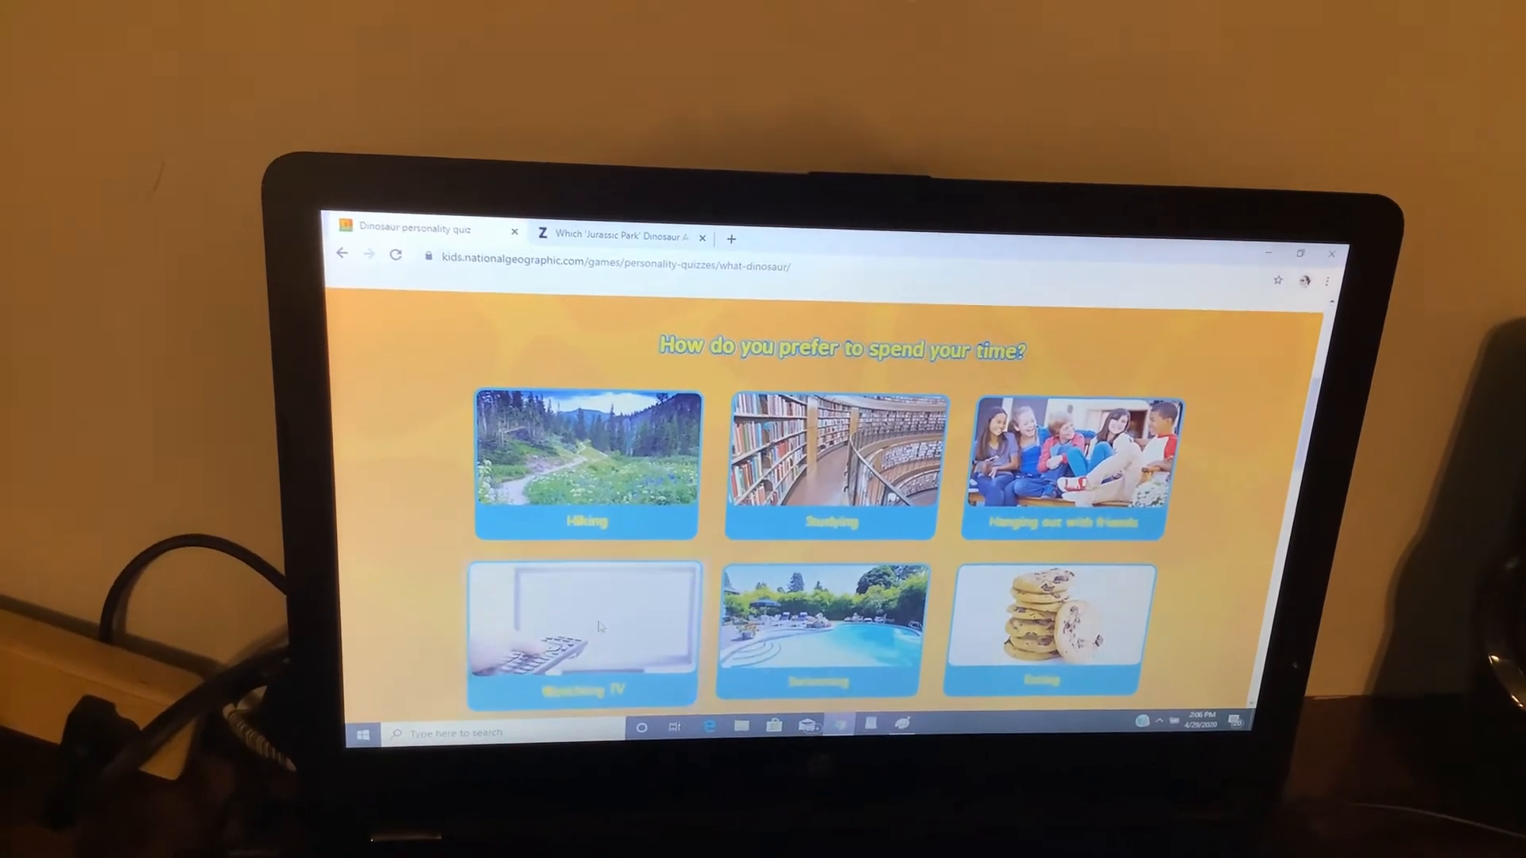
- Answer Watching TV for pastime, Shark for animal and Blue for colour
{"action": "left_click", "coordinate": [583, 633]}
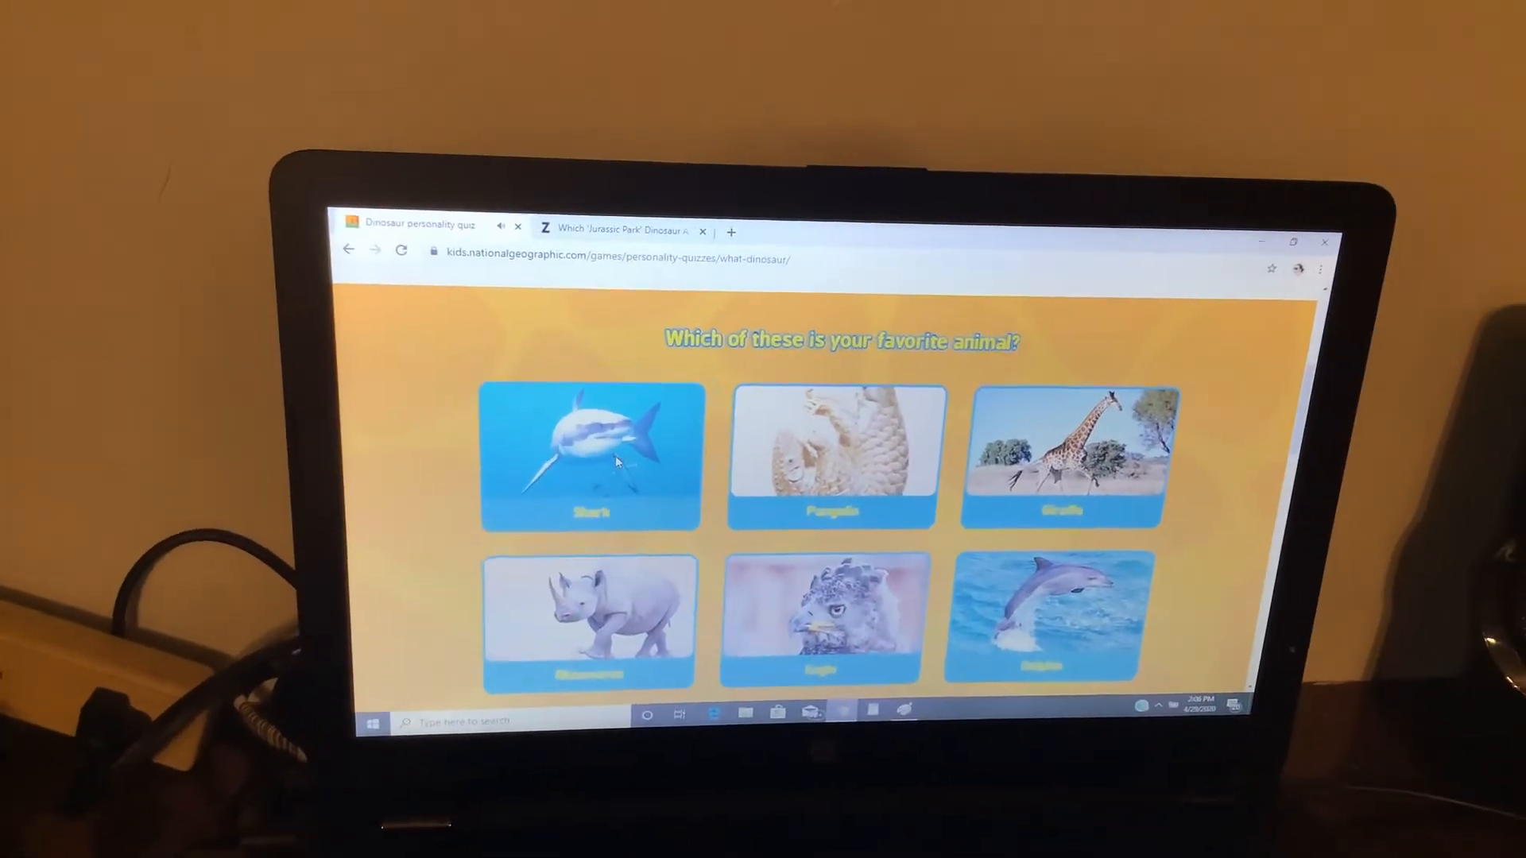
{"action": "left_click", "coordinate": [588, 456]}
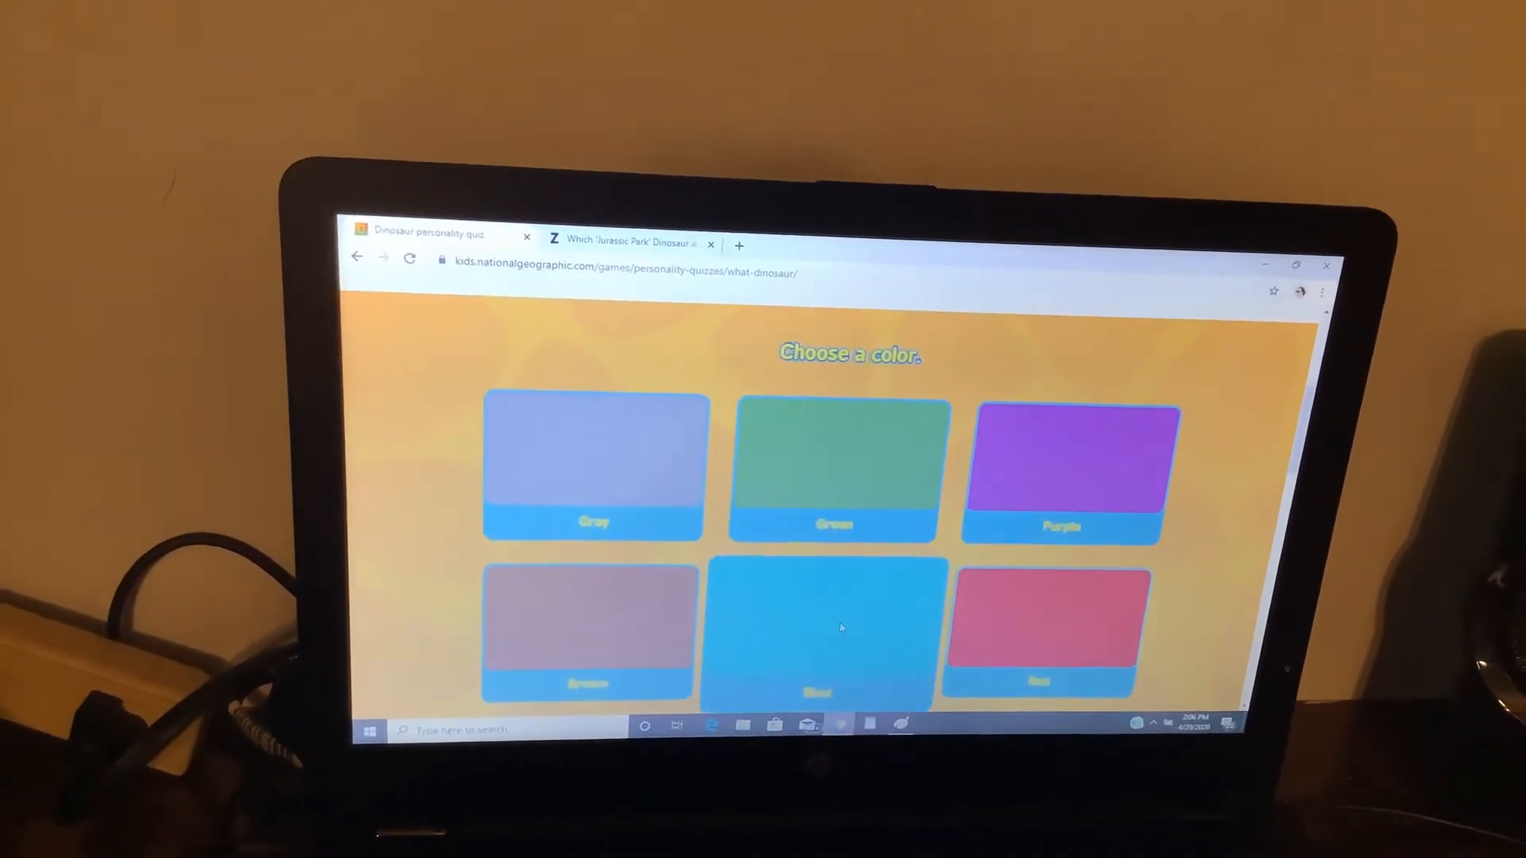
{"action": "left_click", "coordinate": [817, 632]}
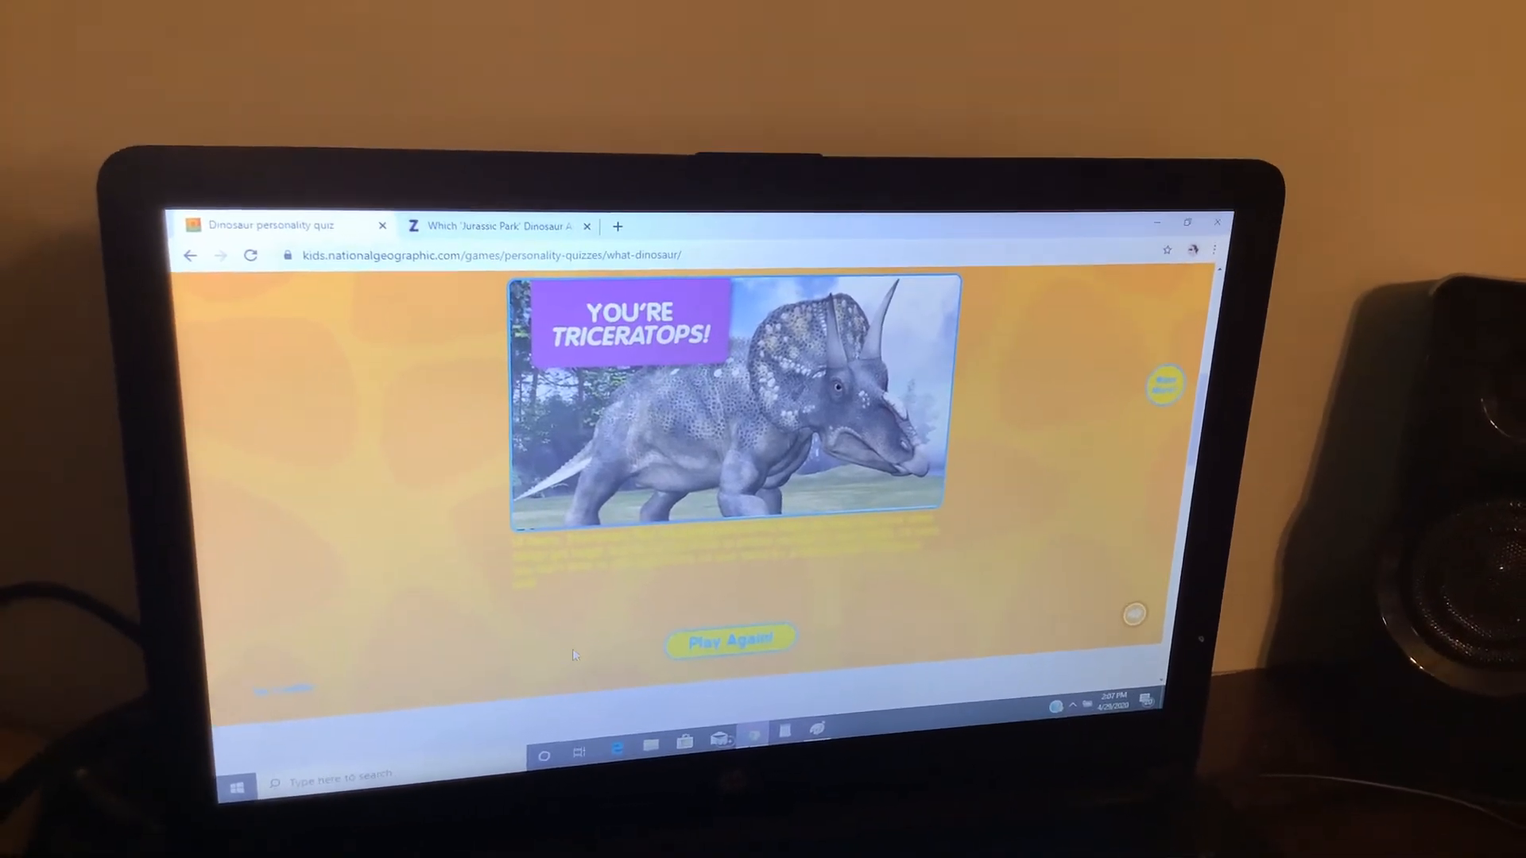
- Leave the Triceratops result and switch to the Zimbio Jurassic Park quiz tab
{"action": "left_click", "coordinate": [496, 226]}
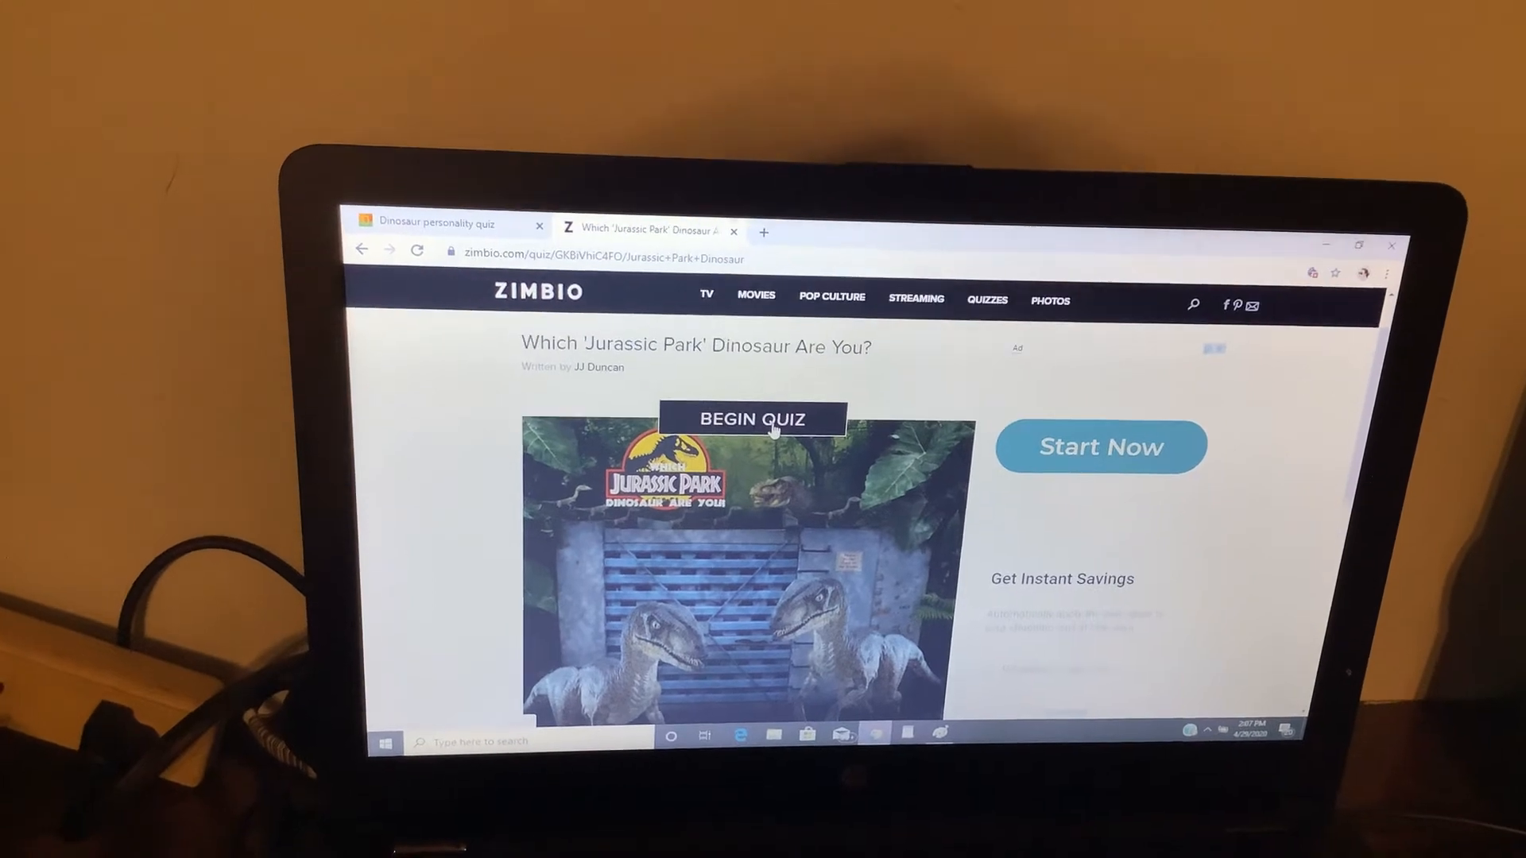
- Begin the quiz and answer Steak, Invisibility and 'One or two close friends.'
{"action": "left_click", "coordinate": [752, 418]}
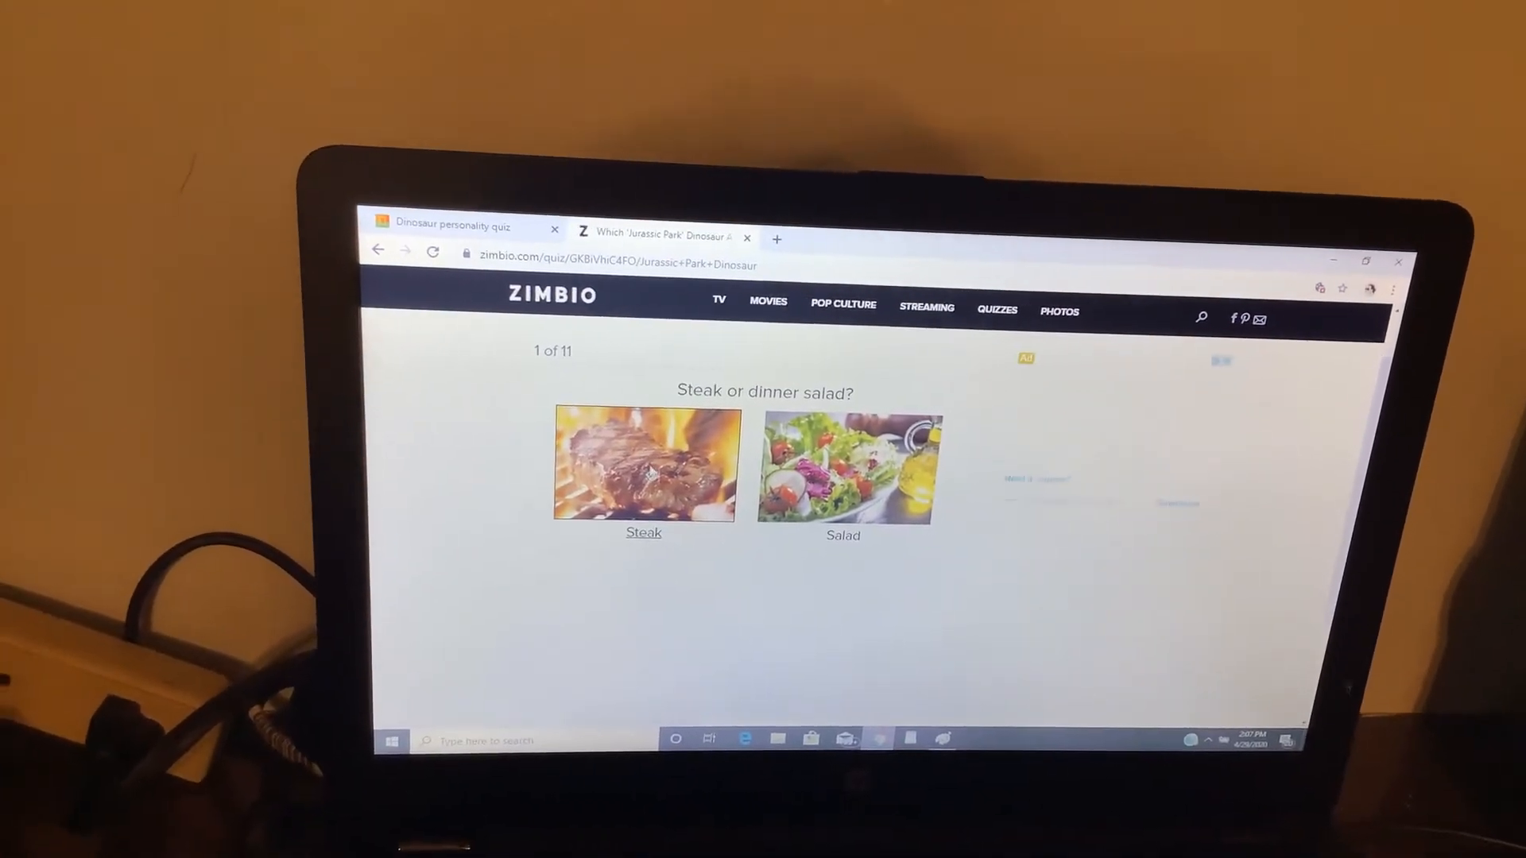
{"action": "left_click", "coordinate": [643, 465]}
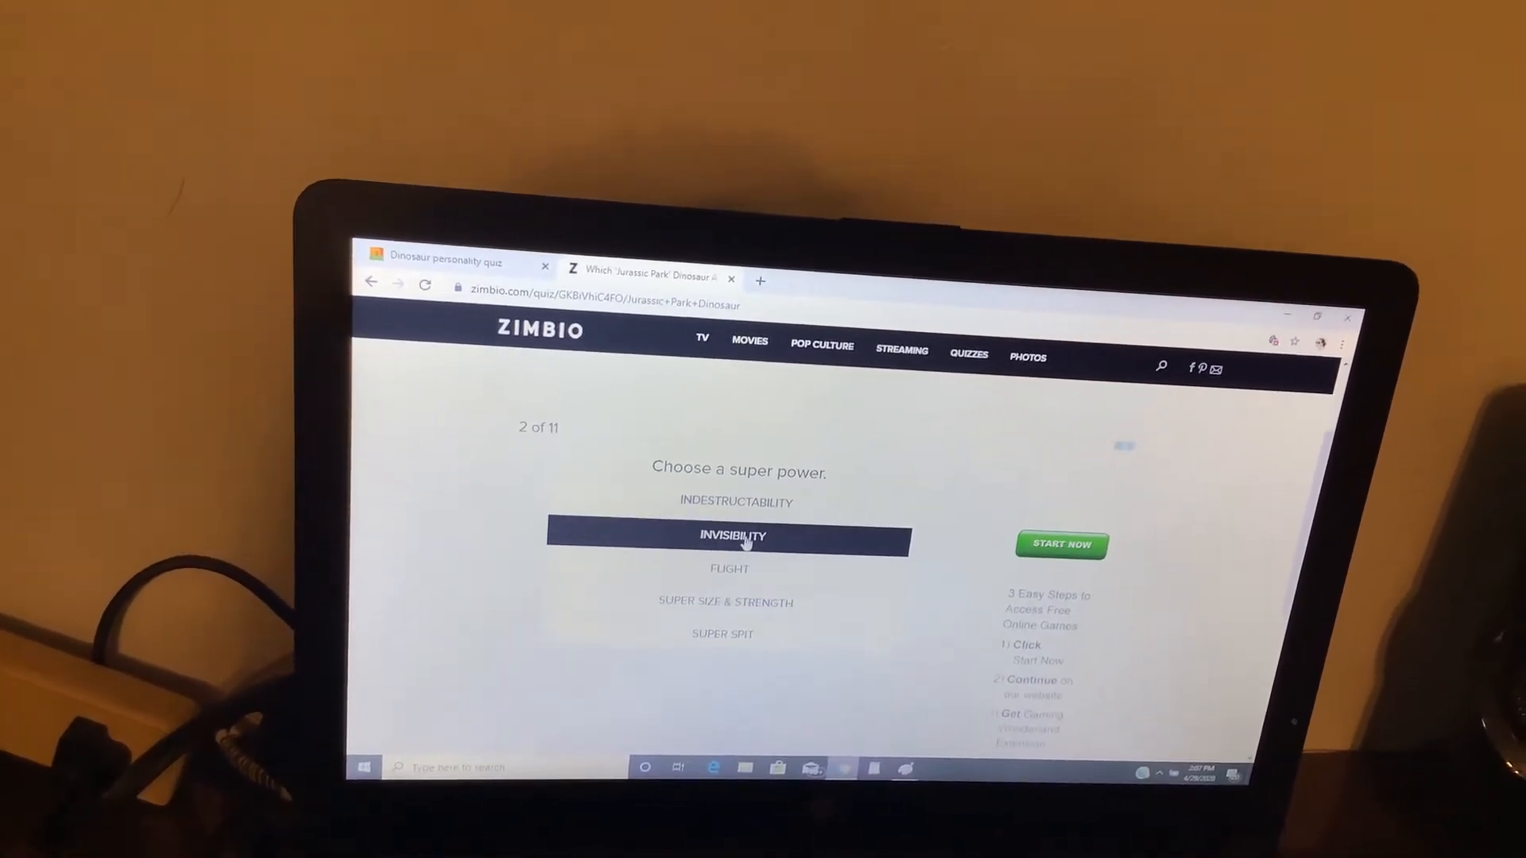
{"action": "left_click", "coordinate": [729, 535]}
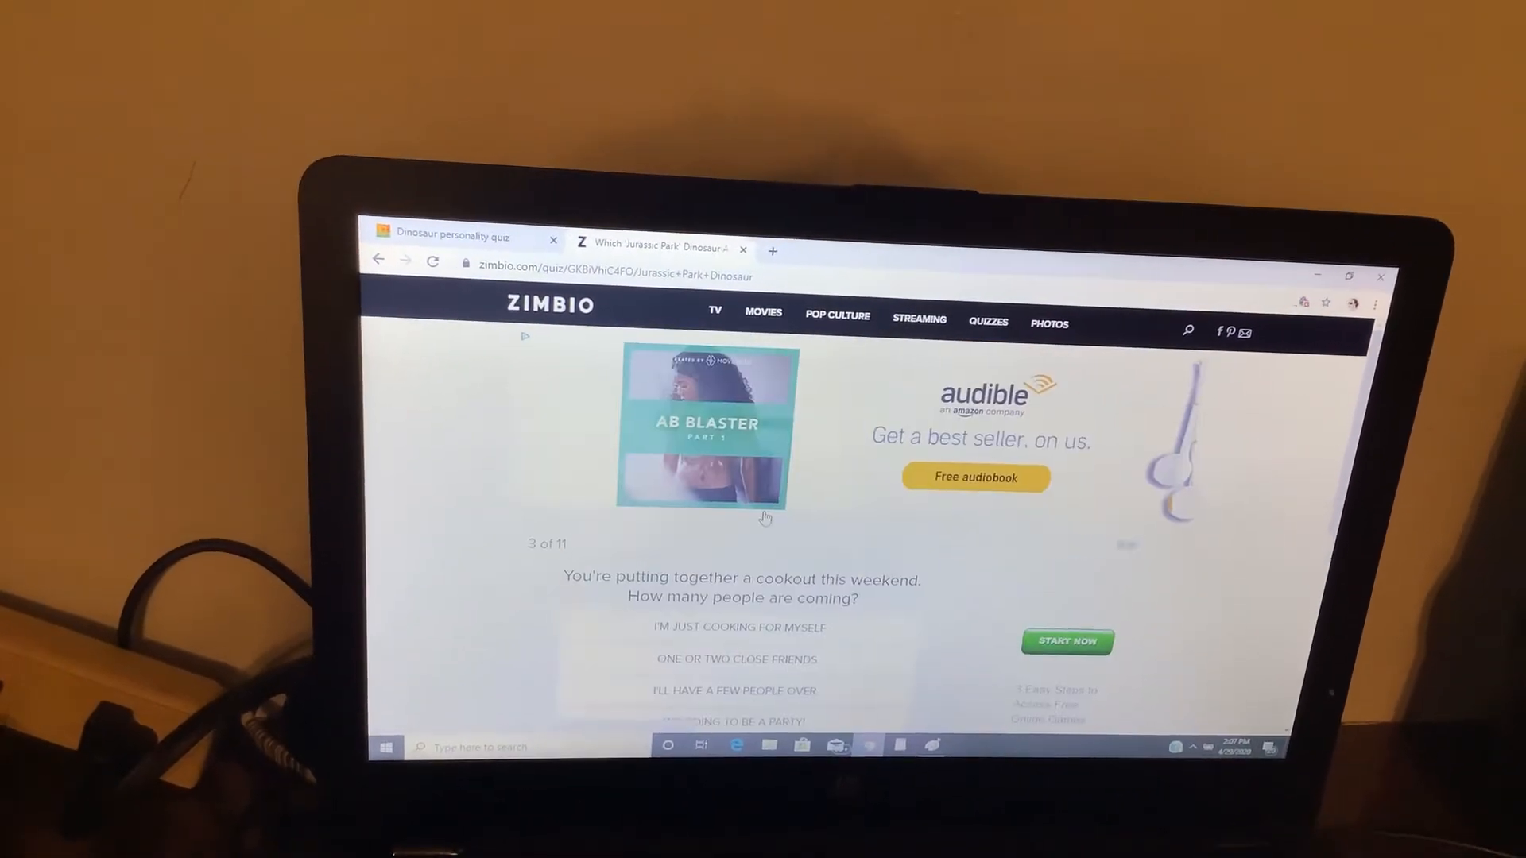
{"action": "scroll", "scroll_direction": "up", "scroll_amount": 3}
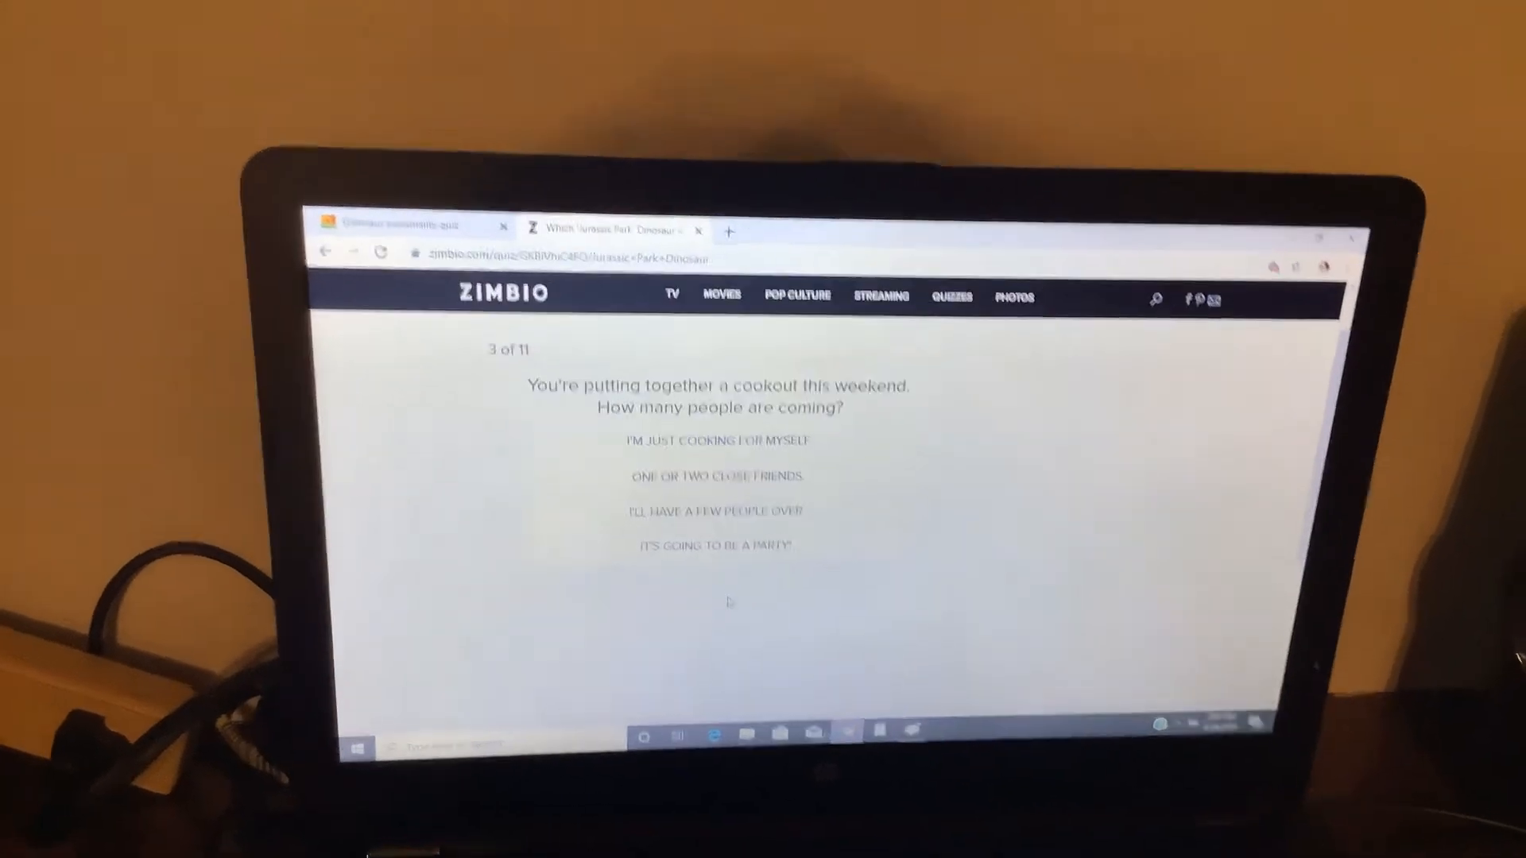
{"action": "left_click", "coordinate": [707, 498]}
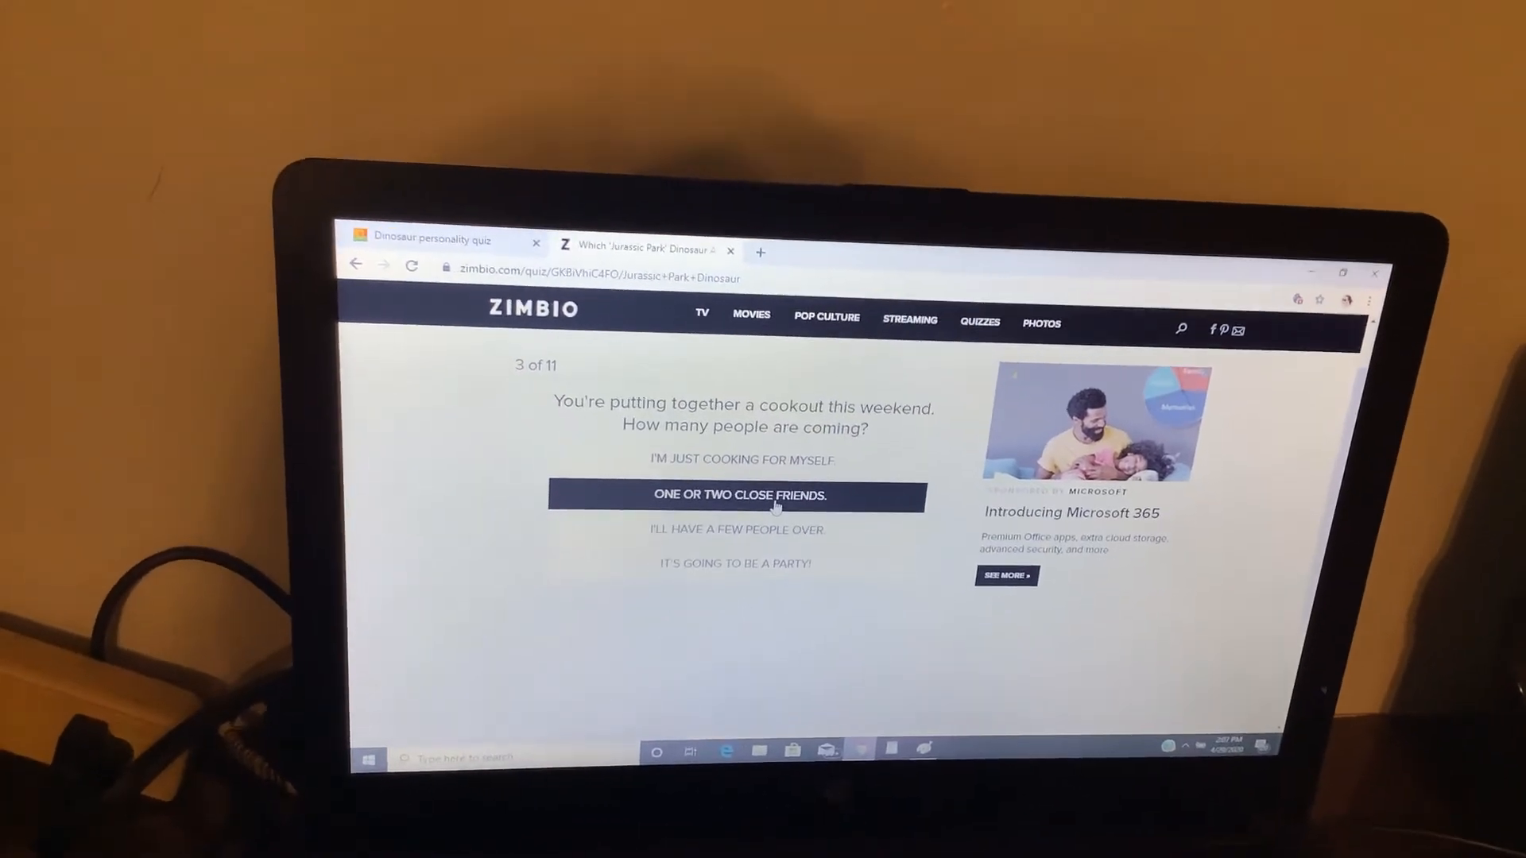
{"action": "left_click", "coordinate": [735, 496]}
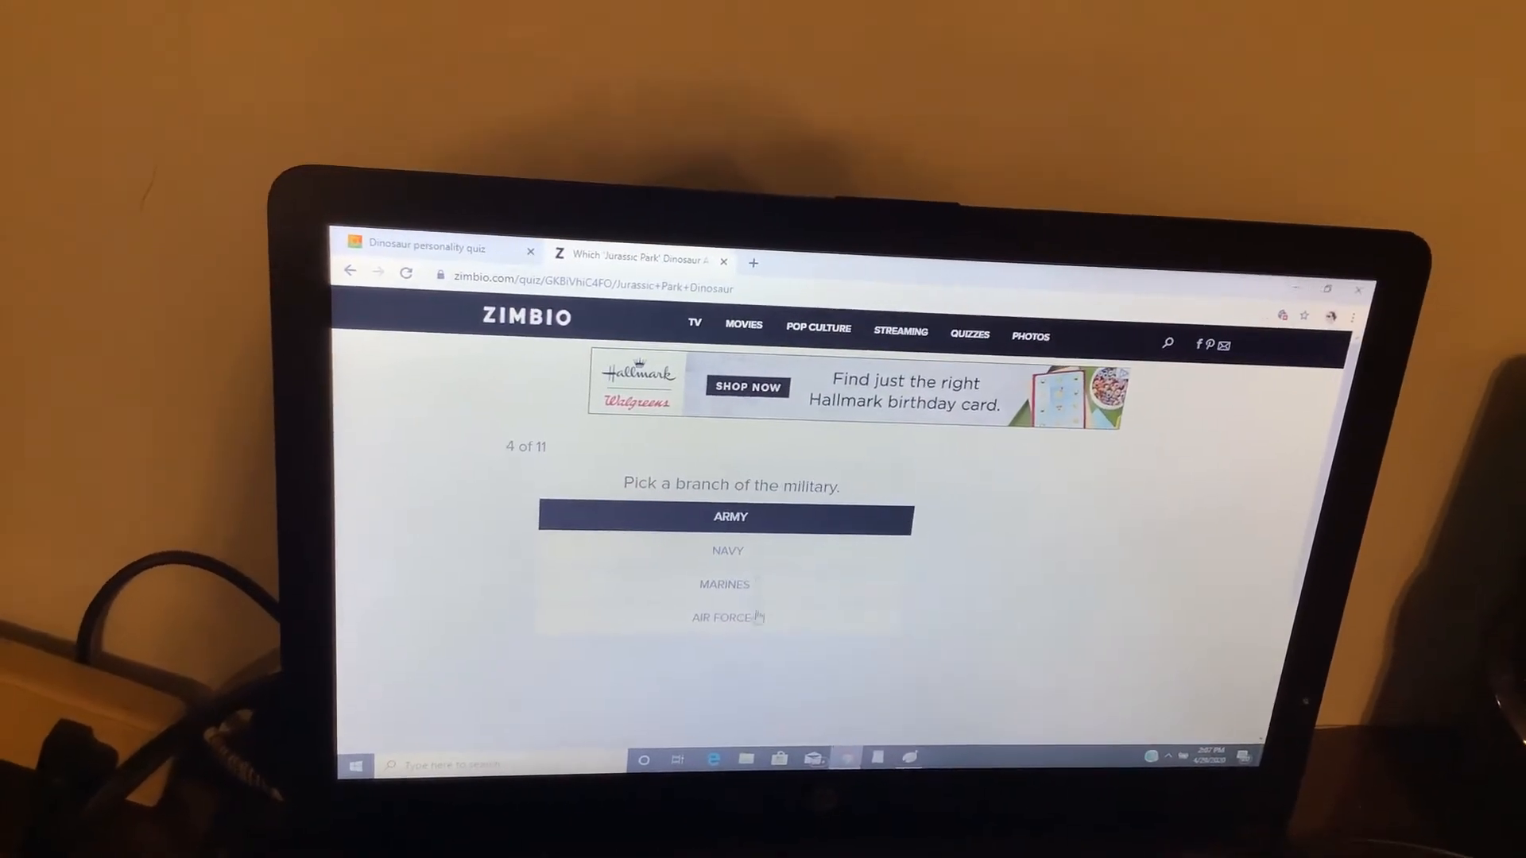
- Answer Army, a zoo option and 'See how close I can get without revealing myself.'
{"action": "left_click", "coordinate": [726, 569]}
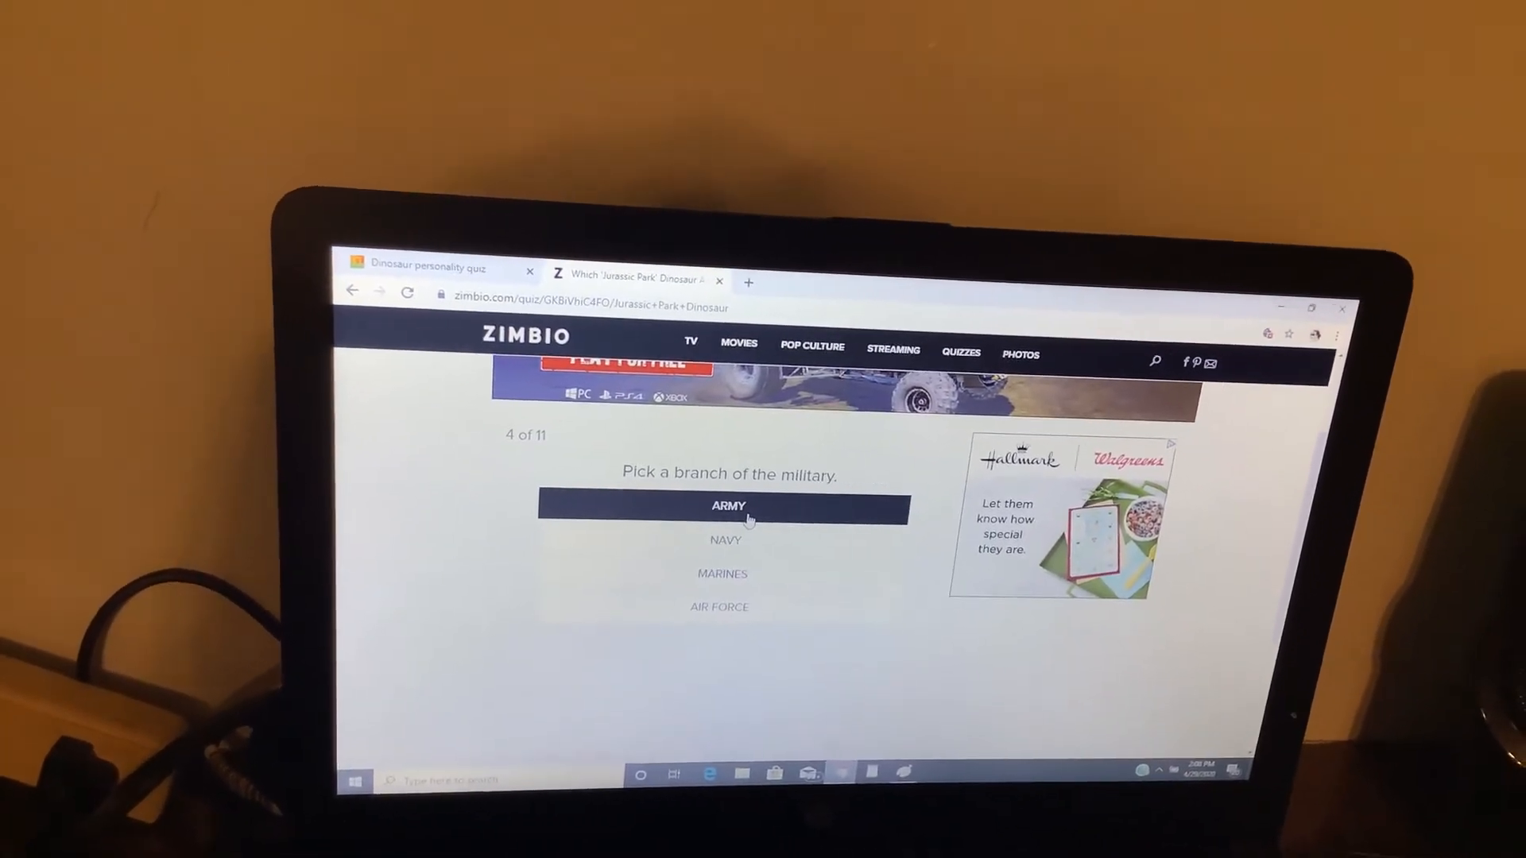
{"action": "left_click", "coordinate": [728, 506]}
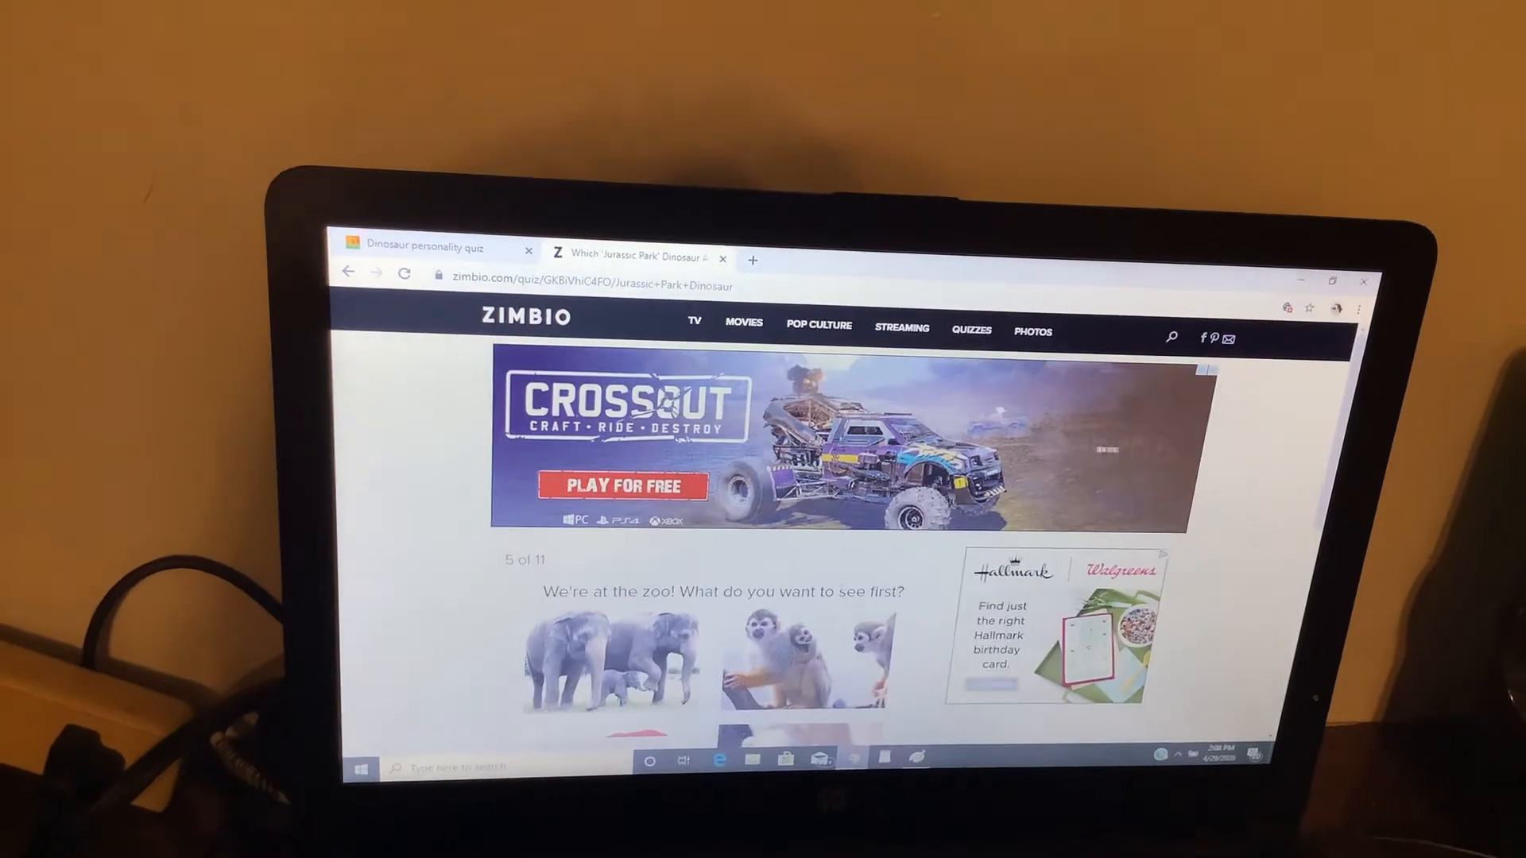
{"action": "scroll", "scroll_direction": "down", "scroll_amount": 3}
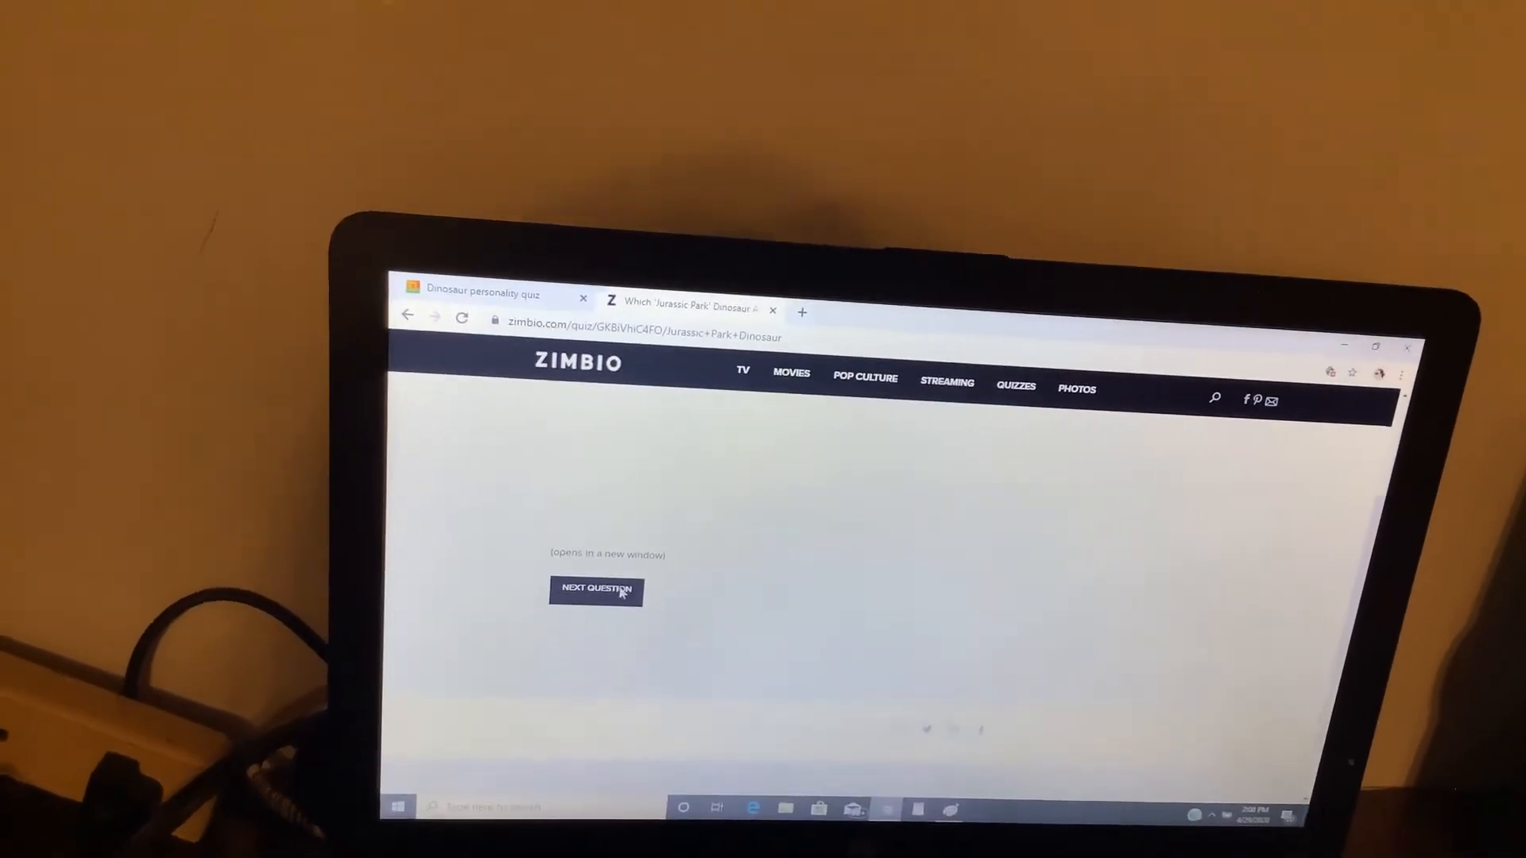
{"action": "left_click", "coordinate": [596, 589]}
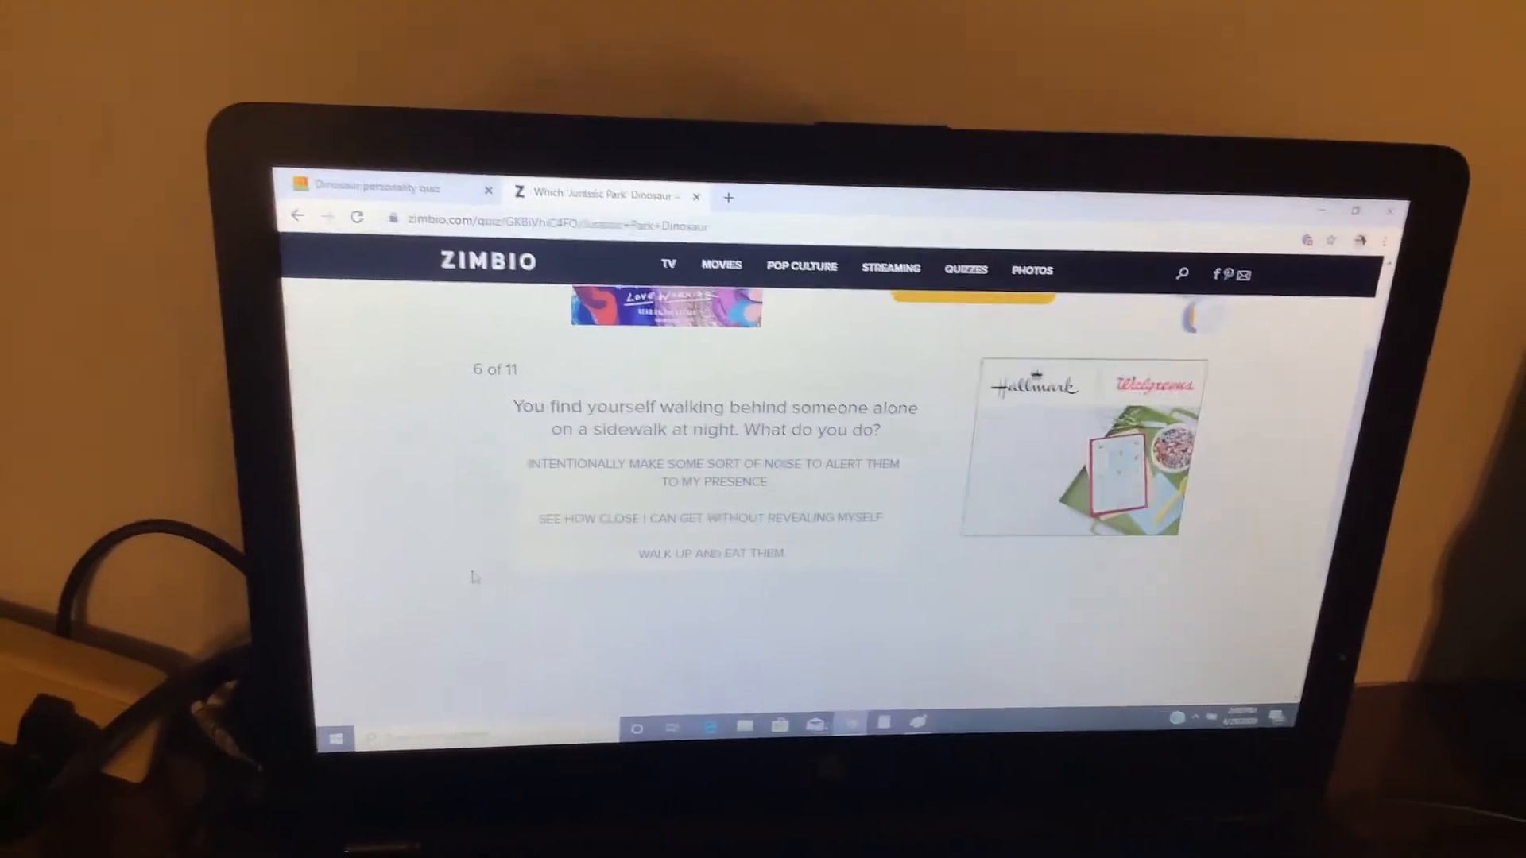
{"action": "left_click", "coordinate": [703, 558]}
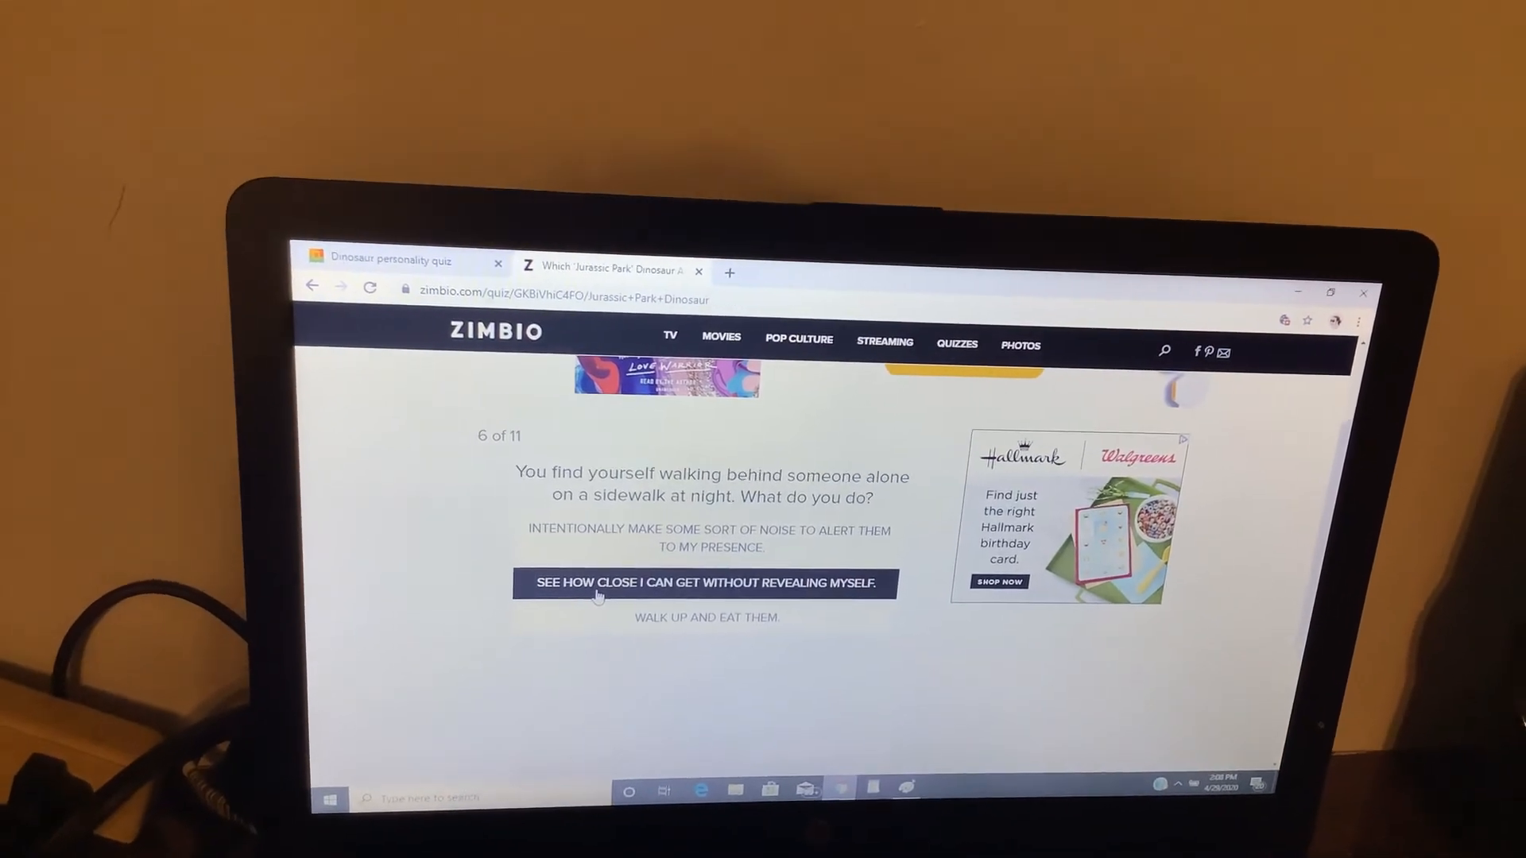
{"action": "left_click", "coordinate": [706, 583]}
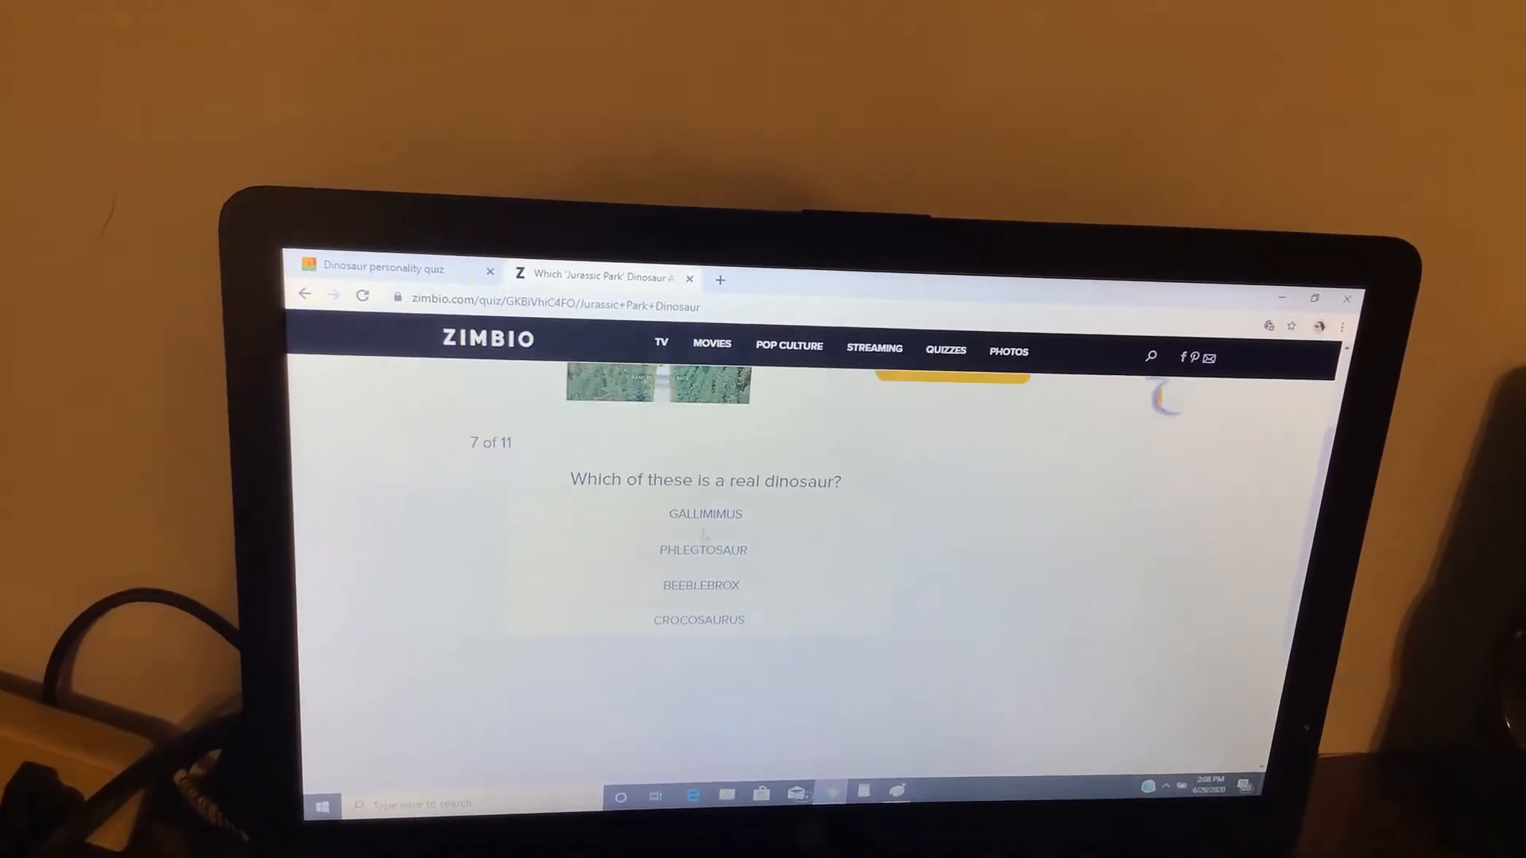
- Answer Gallimimus, the dicey bar question and Awesome! for the sequels
{"action": "left_click", "coordinate": [704, 513]}
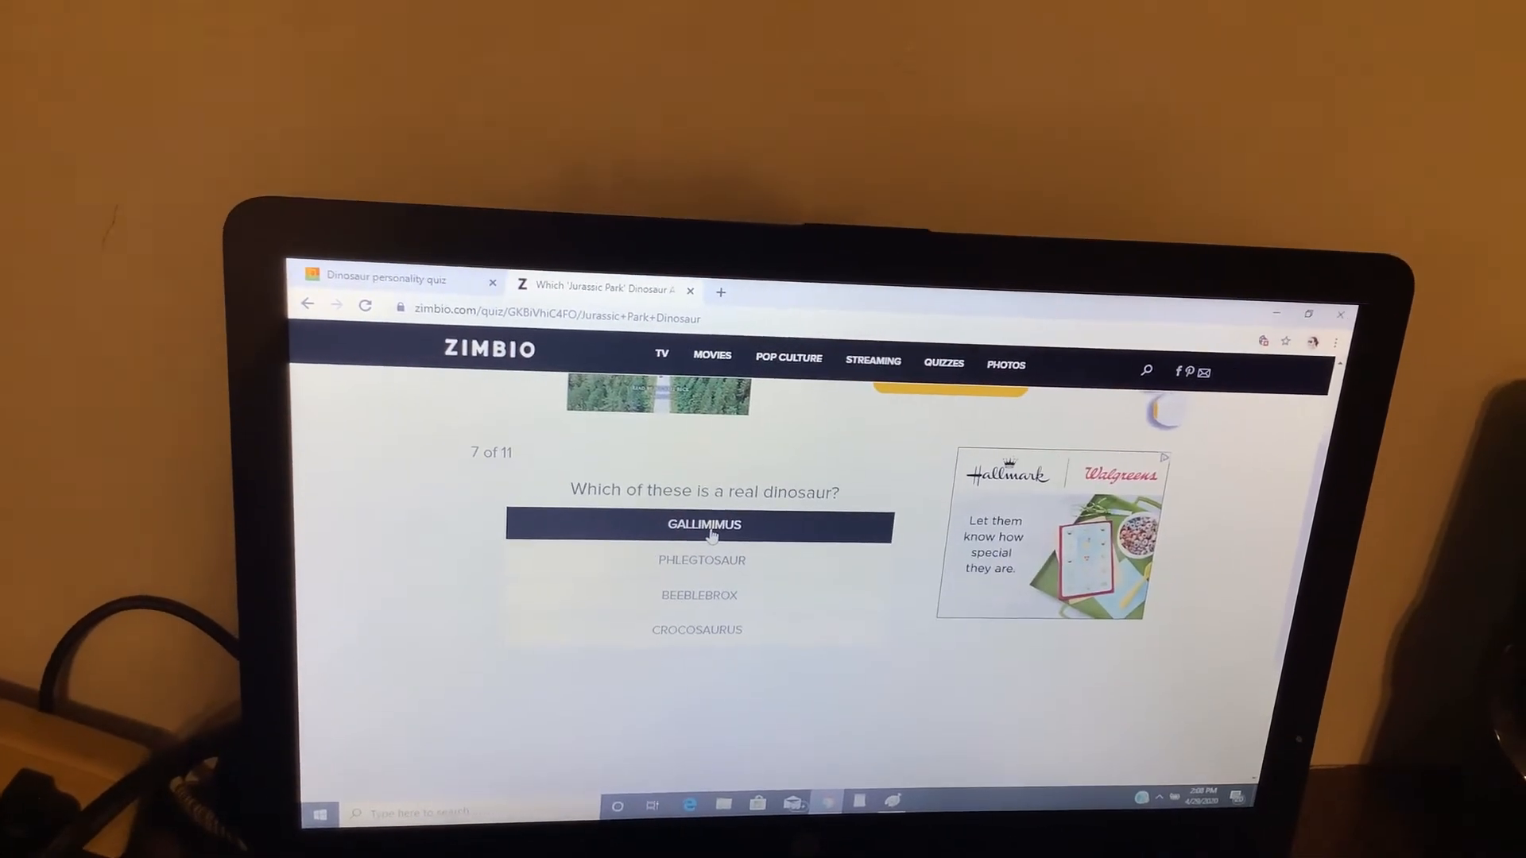
{"action": "left_click", "coordinate": [702, 525]}
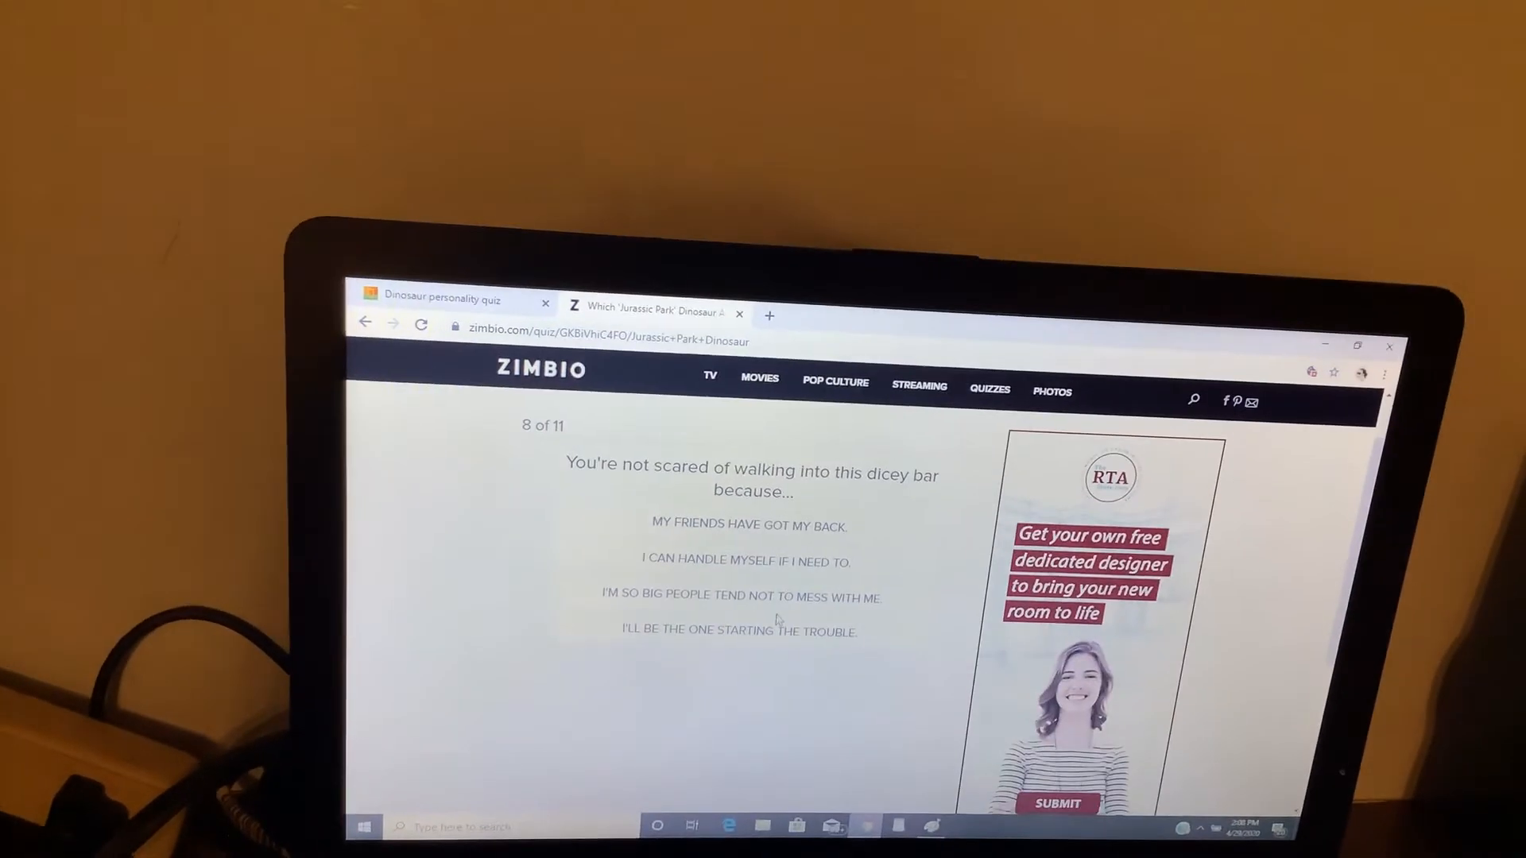
{"action": "left_click", "coordinate": [735, 596]}
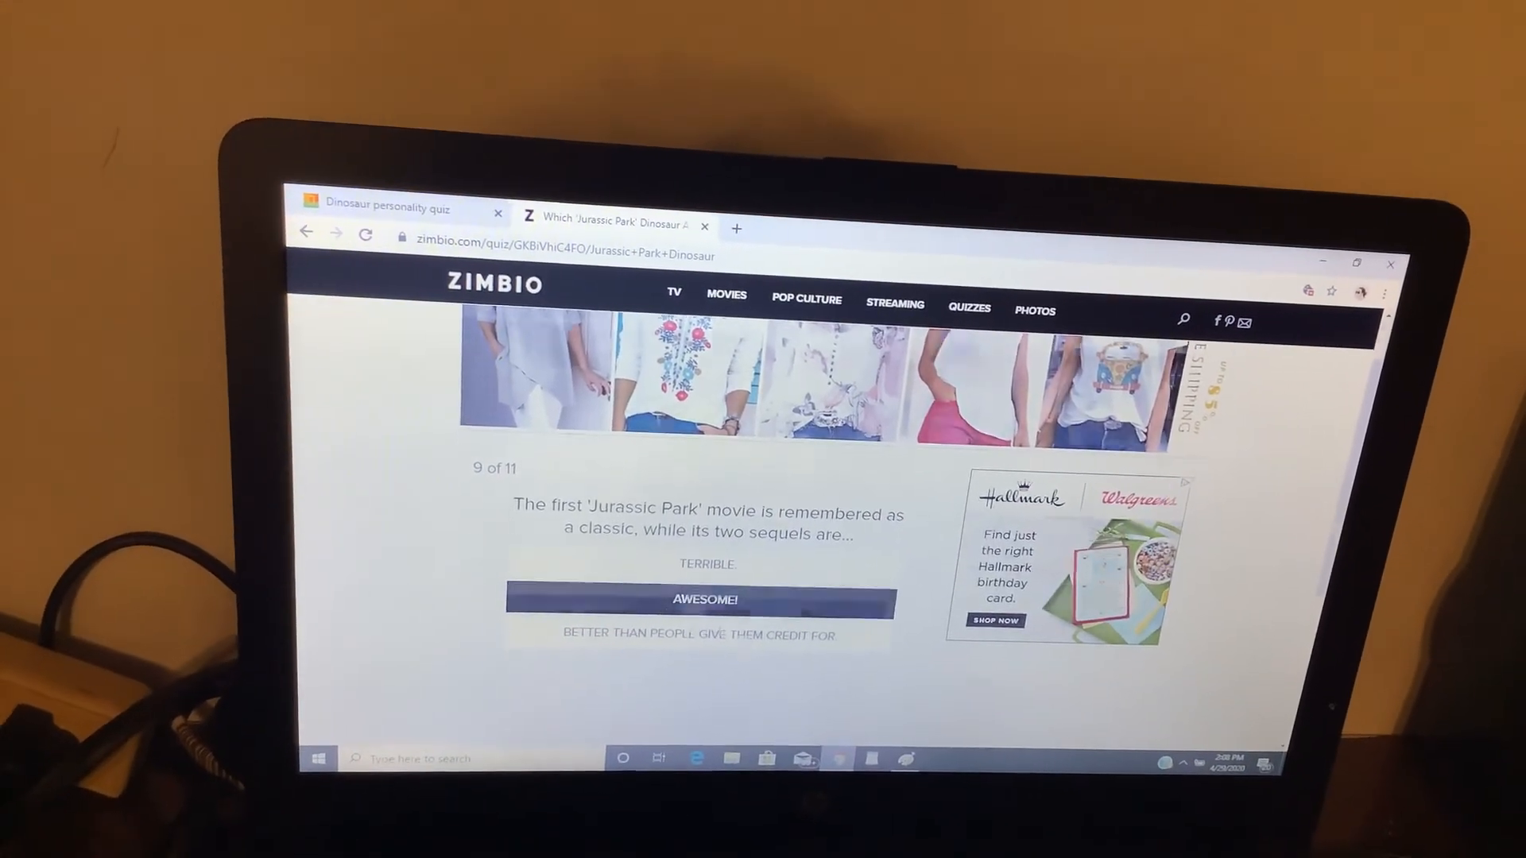
{"action": "left_click", "coordinate": [697, 599]}
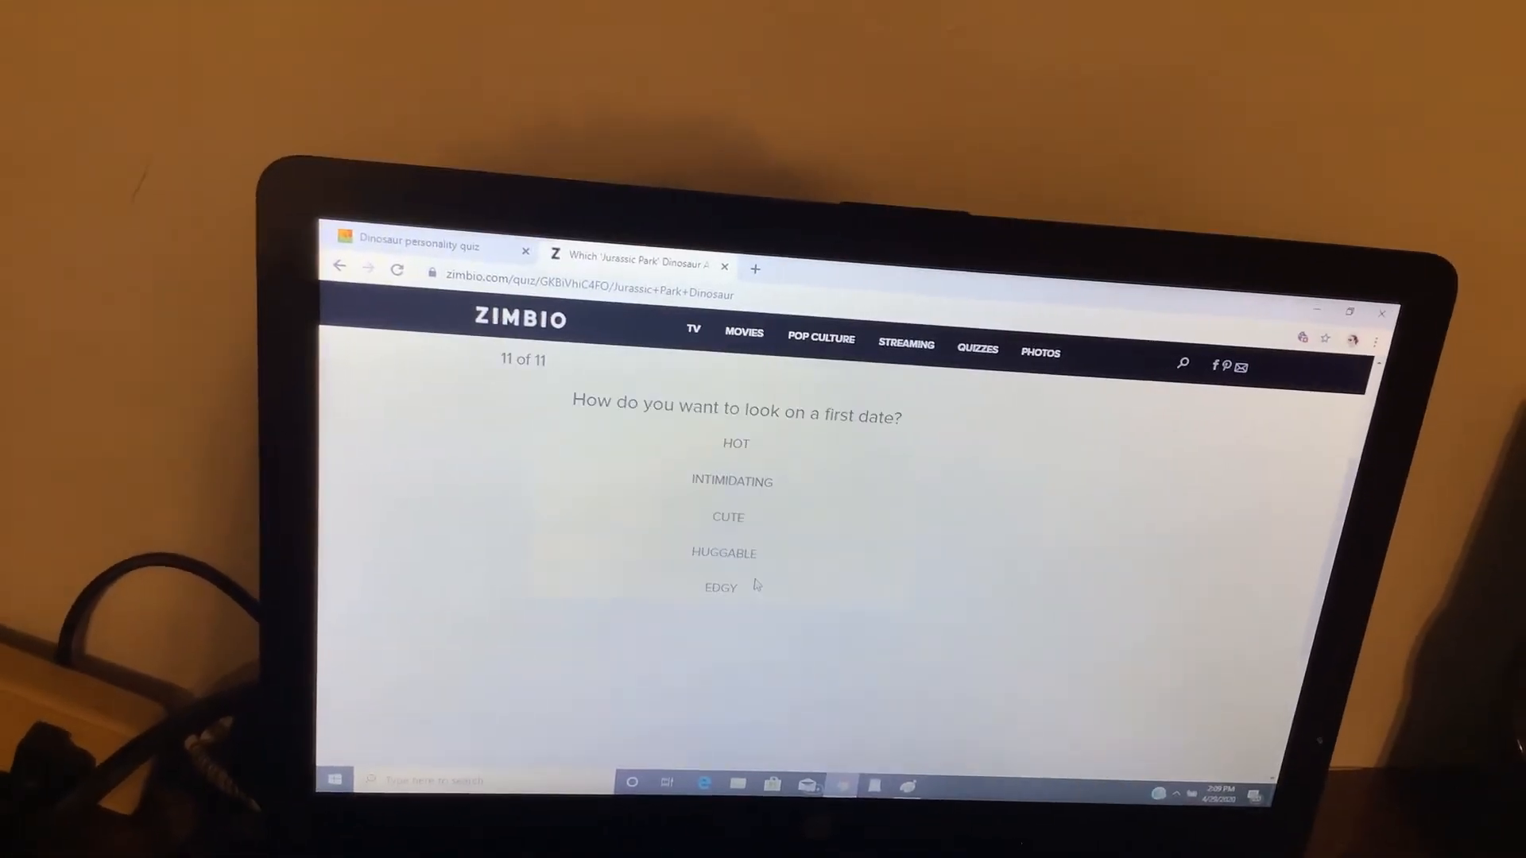
- Answer Hot to the first-date question to reach the quiz result page
{"action": "left_click", "coordinate": [722, 586]}
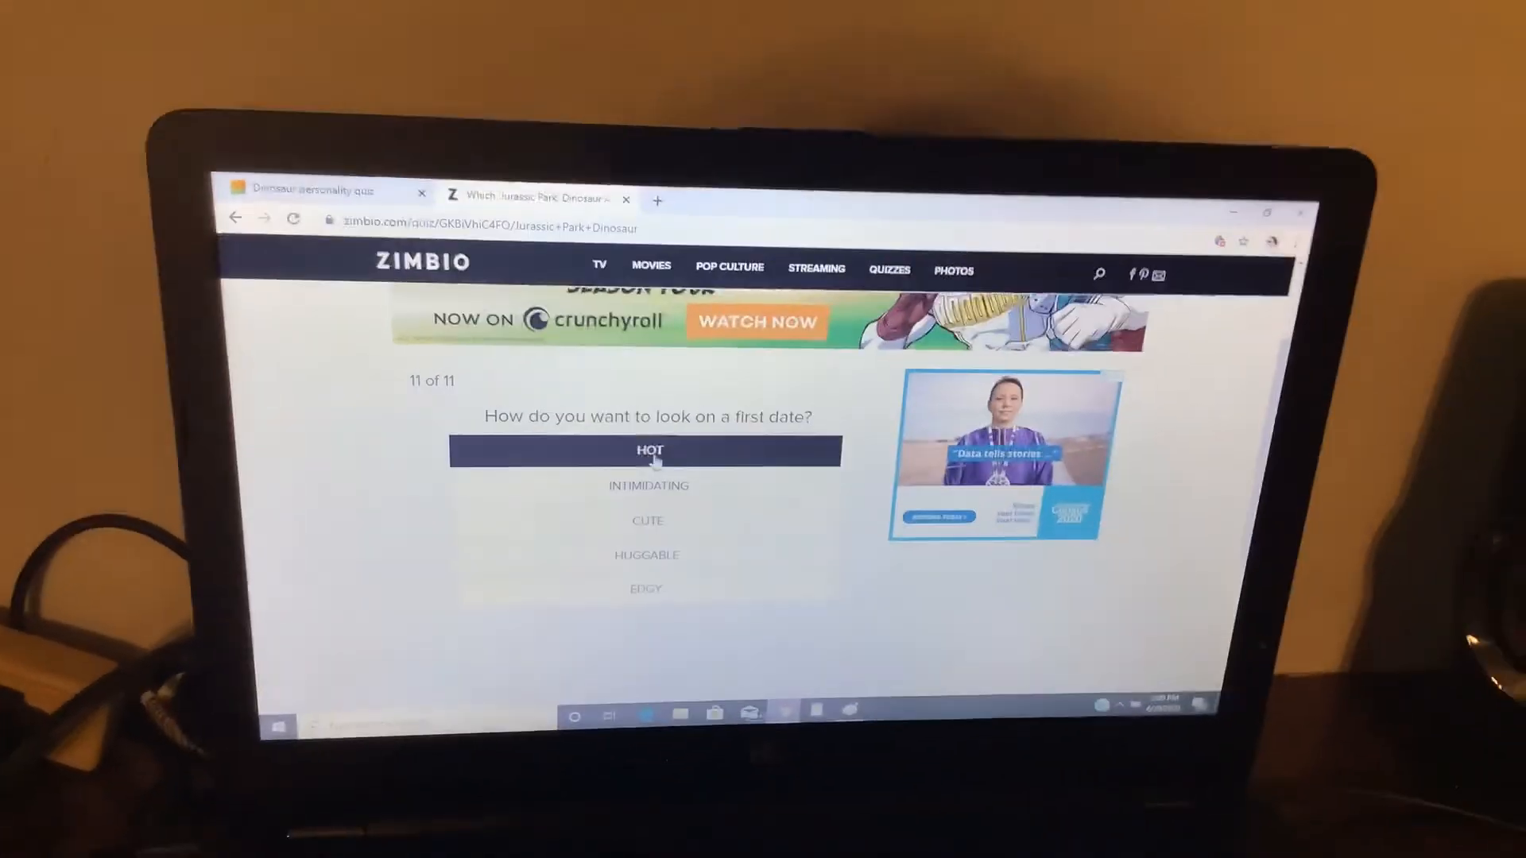
{"action": "left_click", "coordinate": [645, 450]}
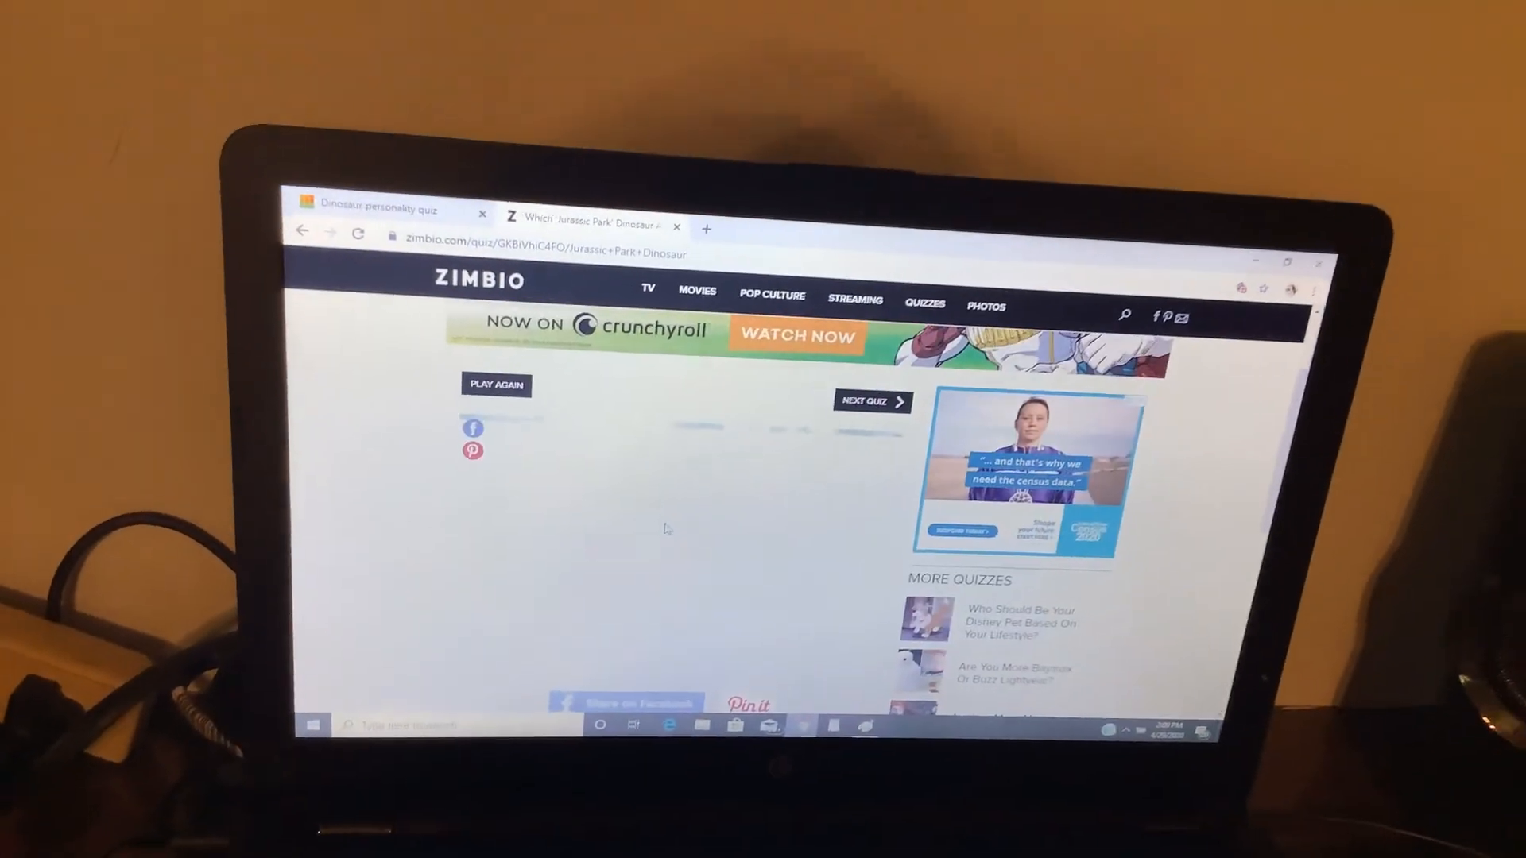